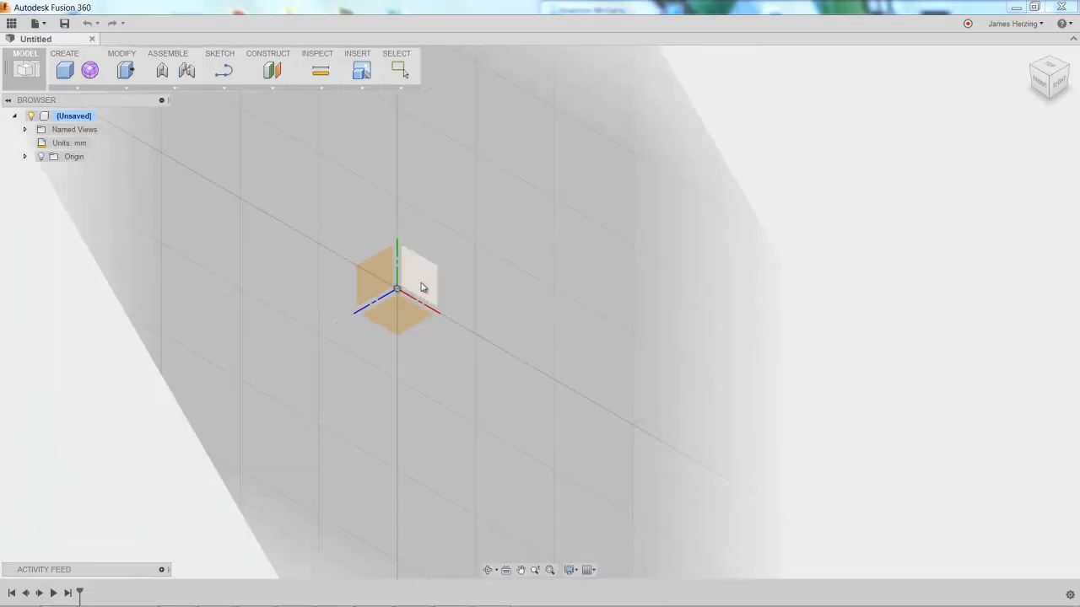
- Start the coil on an origin plane, placing its base circle there
left_click(418, 284)
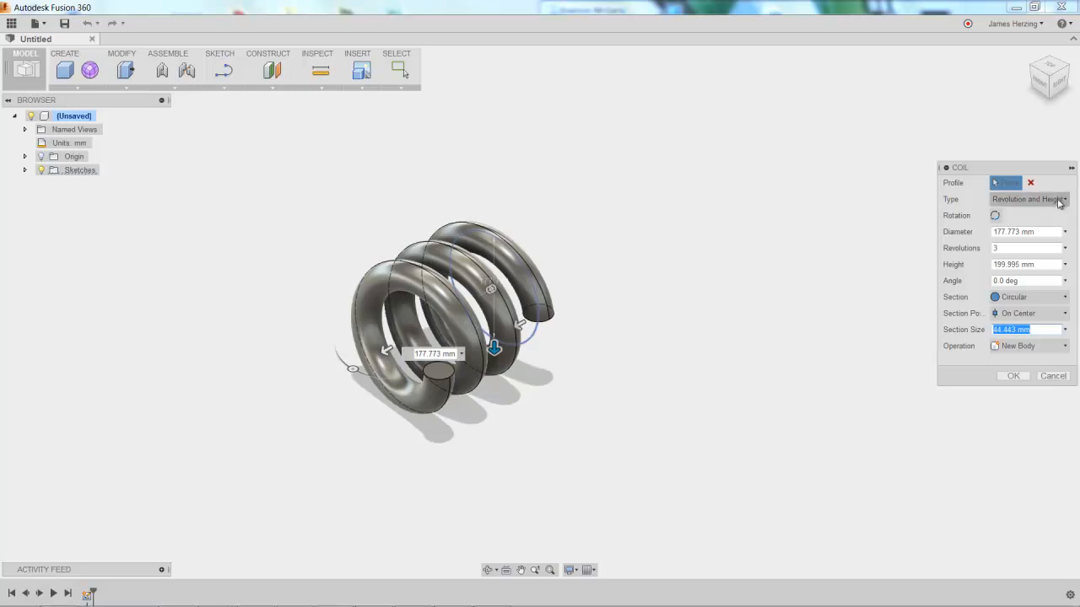
- Define the coil by Revolution and Pitch, giving 180 mm diameter and about 66.7 mm pitch
left_click(1027, 199)
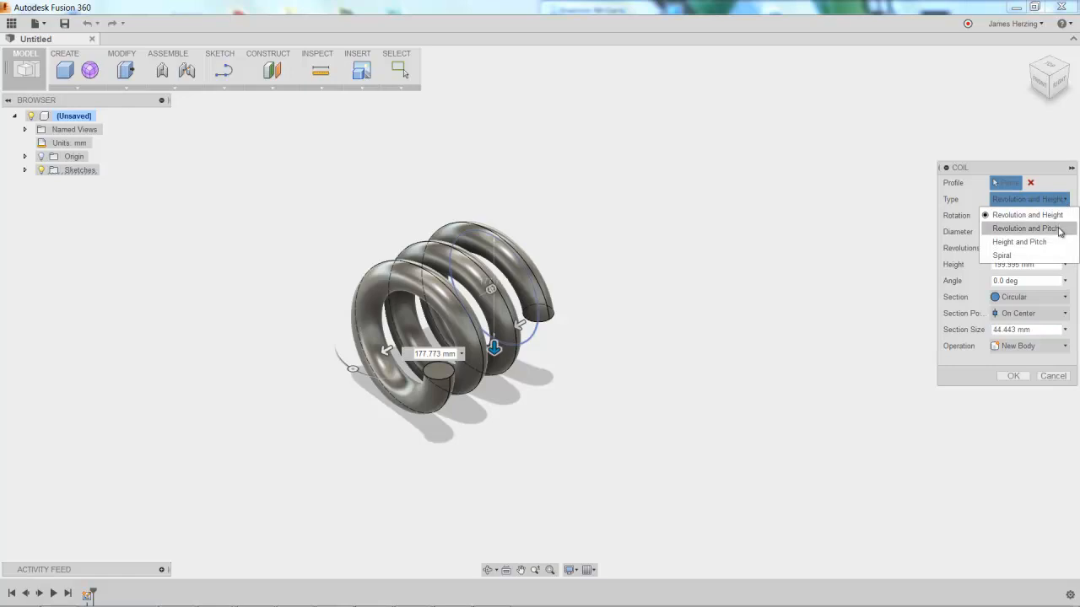
left_click(1029, 229)
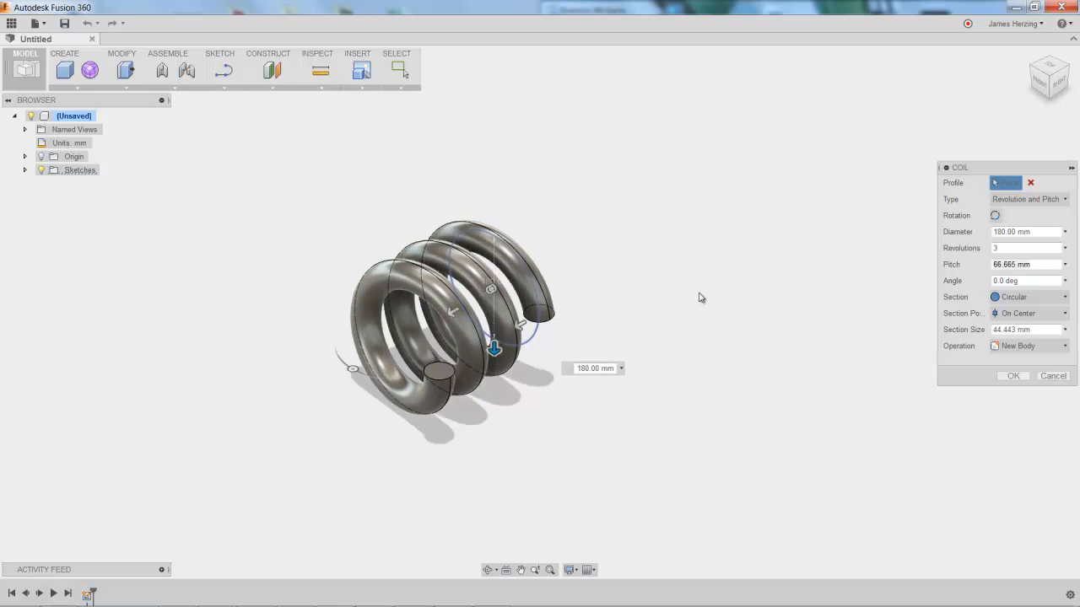
- Switch the coil to Height and Pitch at 350 mm tall, briefly trying the Spiral type
left_click(1027, 199)
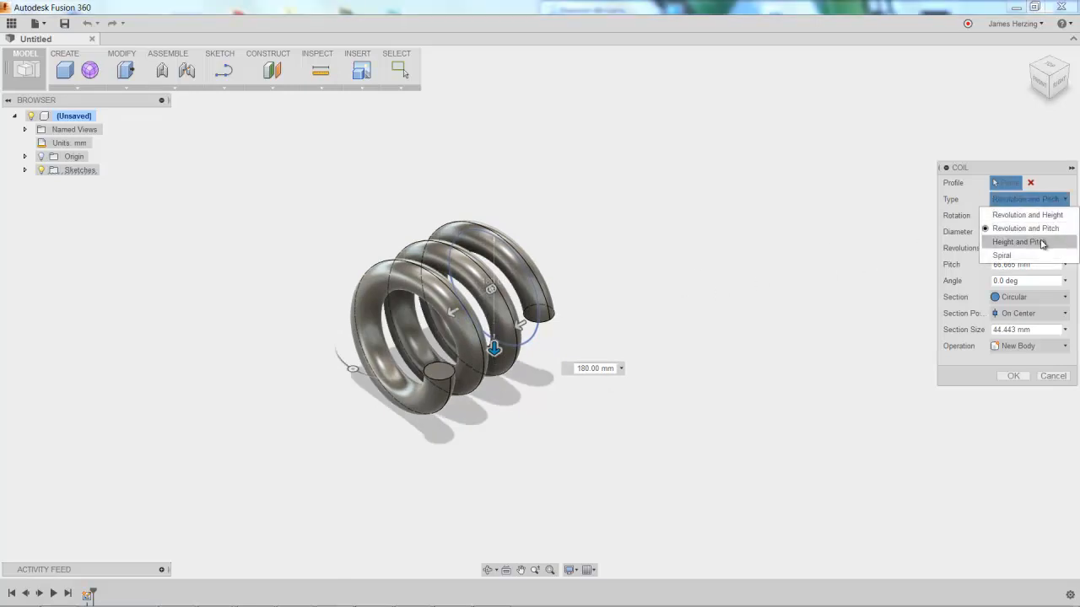
left_click(1017, 243)
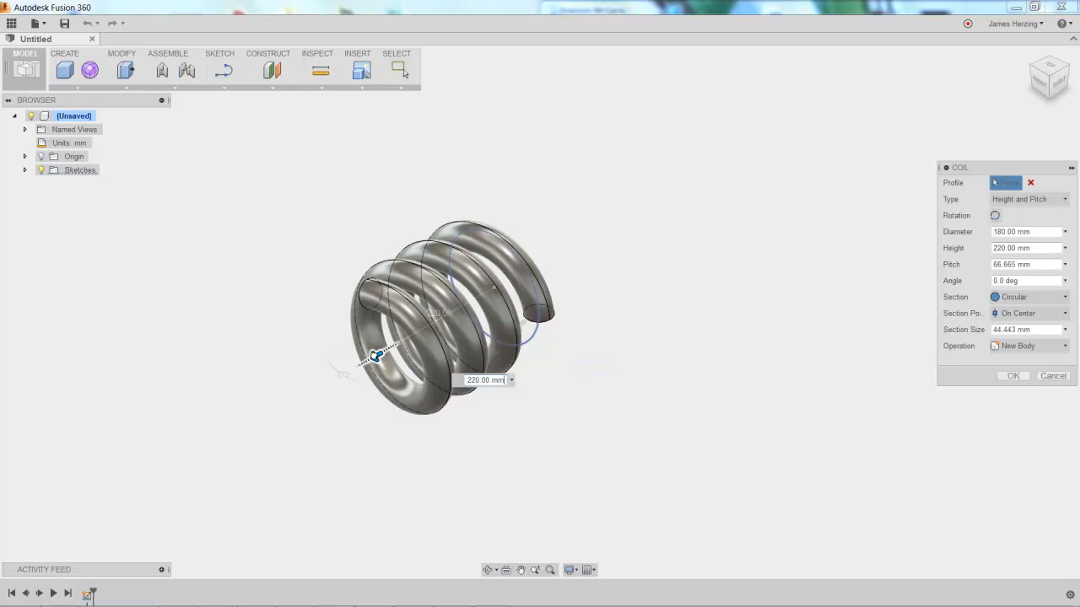
left_click_drag(378, 355, 319, 387)
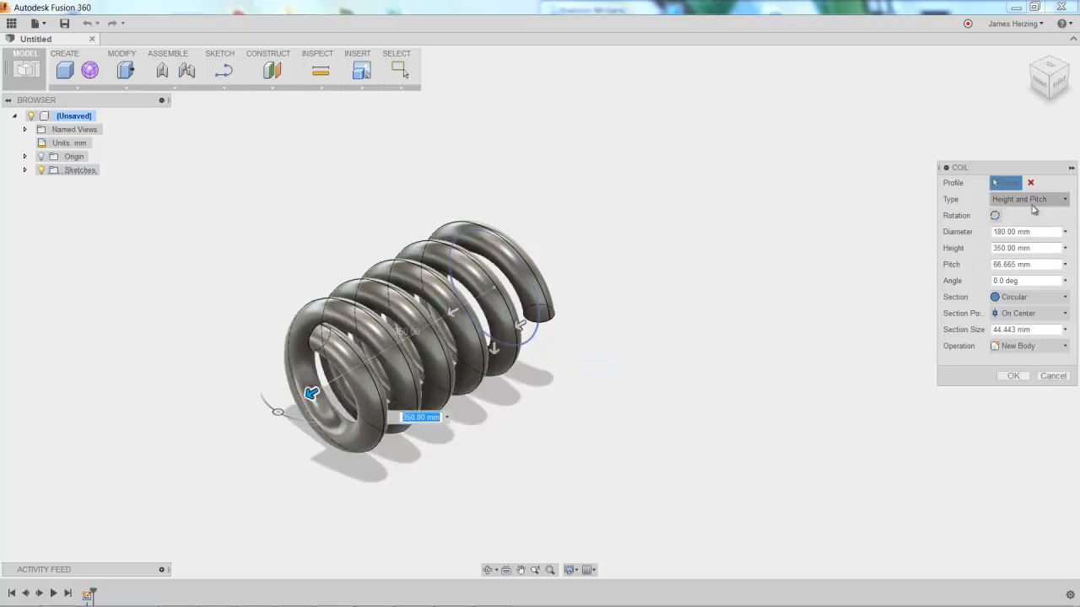
left_click(1029, 199)
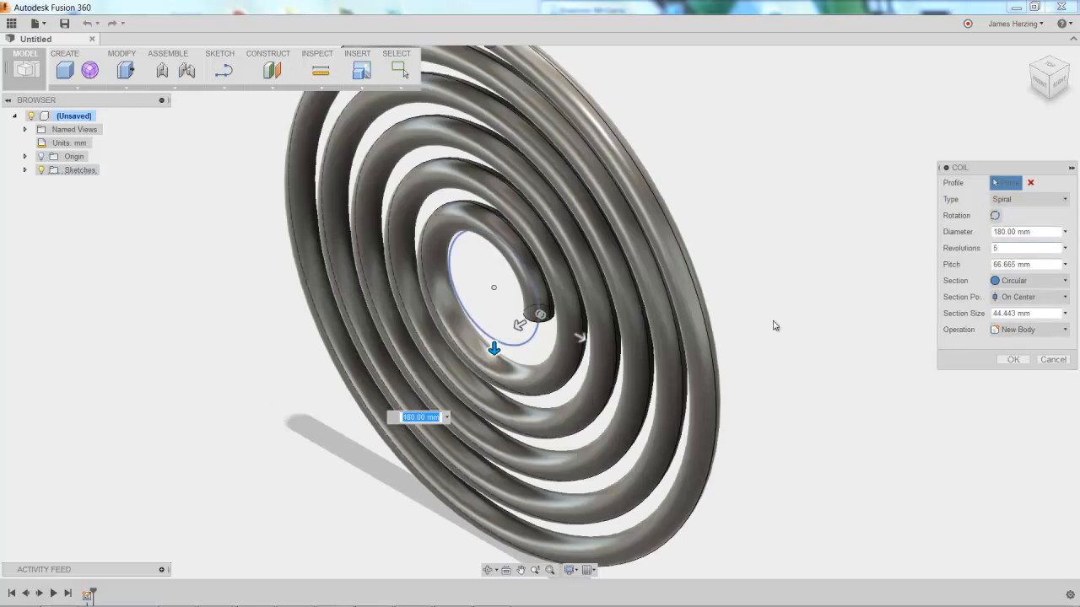
mouse_move(988, 199)
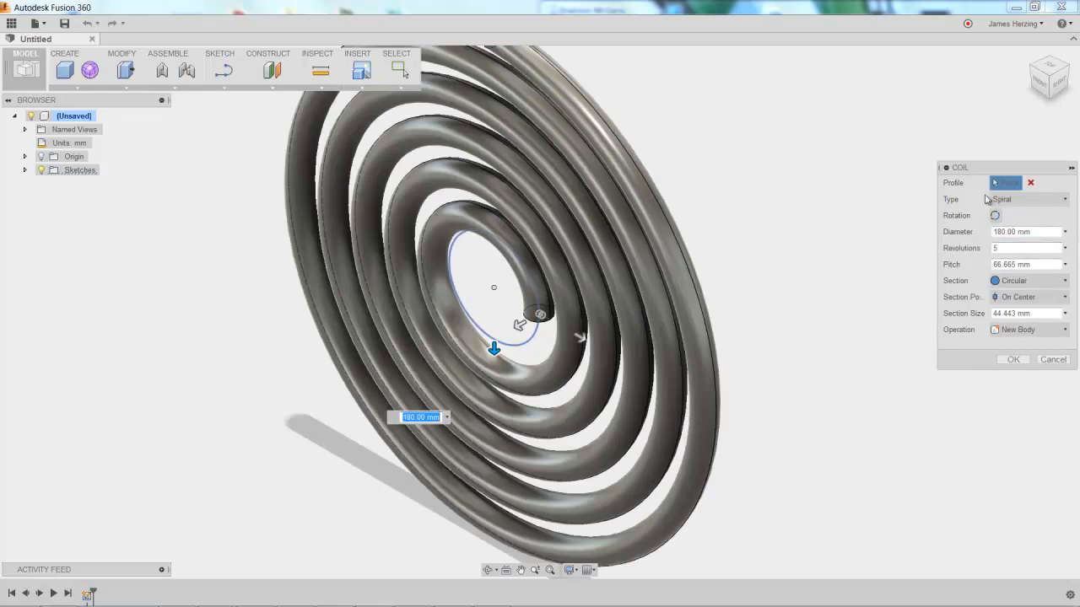
left_click(1026, 199)
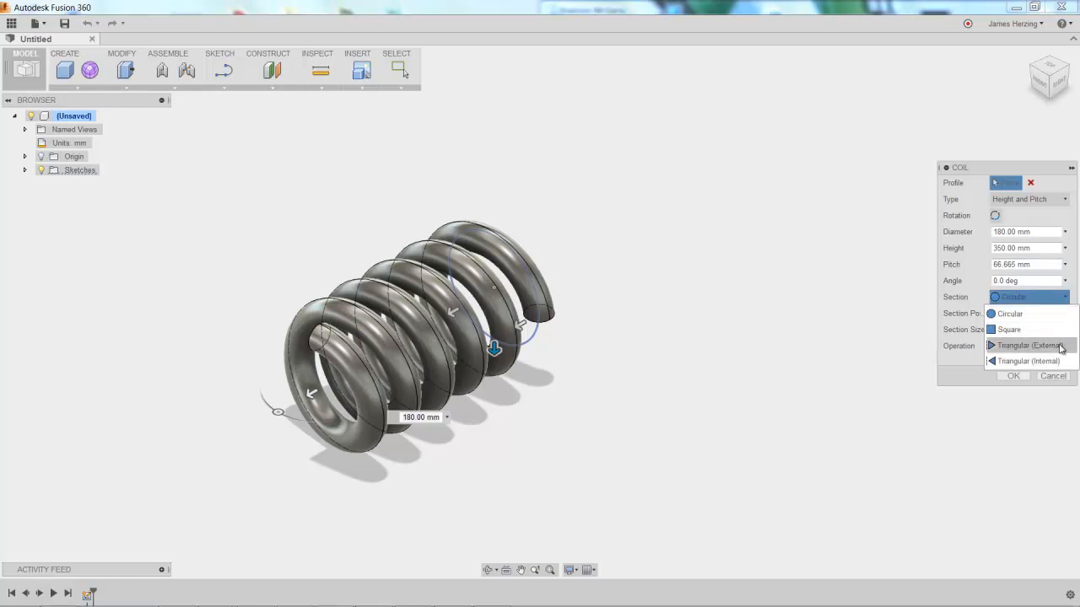
- Give the height-and-pitch coil a Triangular (External) cross-section
left_click(1027, 361)
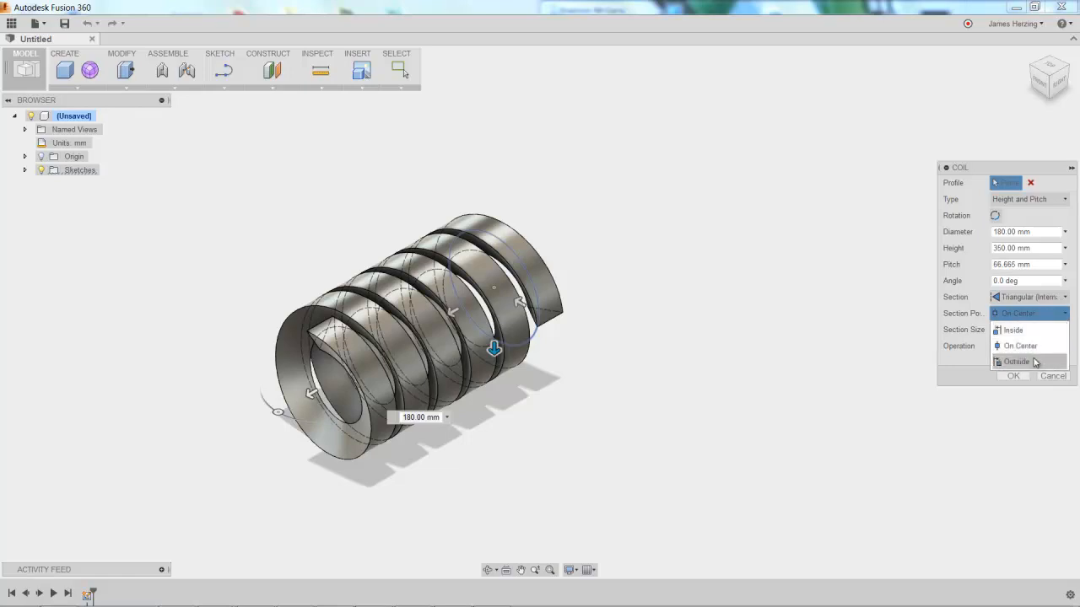
- Set the coil's Section Position to Outside the path
left_click(1017, 361)
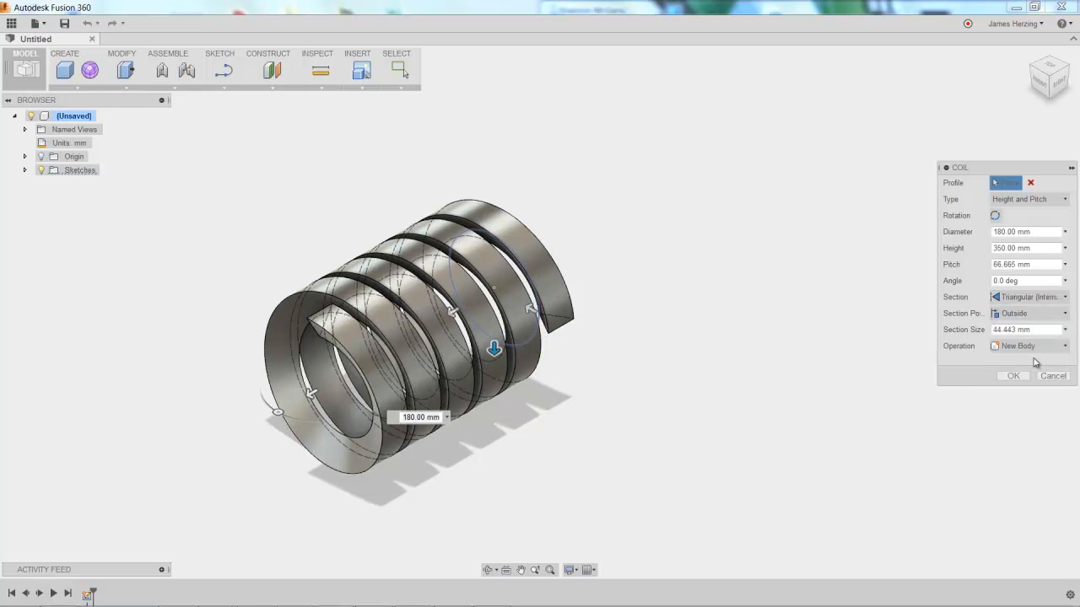